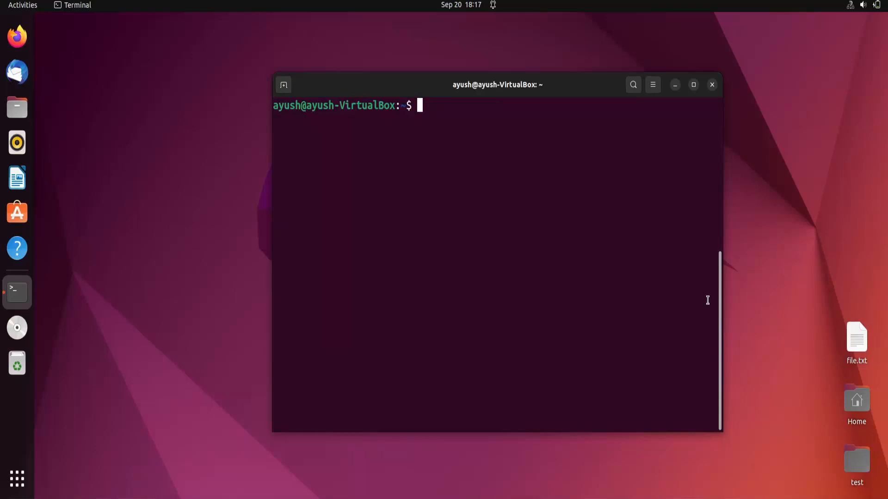
Step: Run ifconfig to list enp0s3 at 192.168.252.13 and the lo loopback at 127.0.0.1
type("ifconfig")
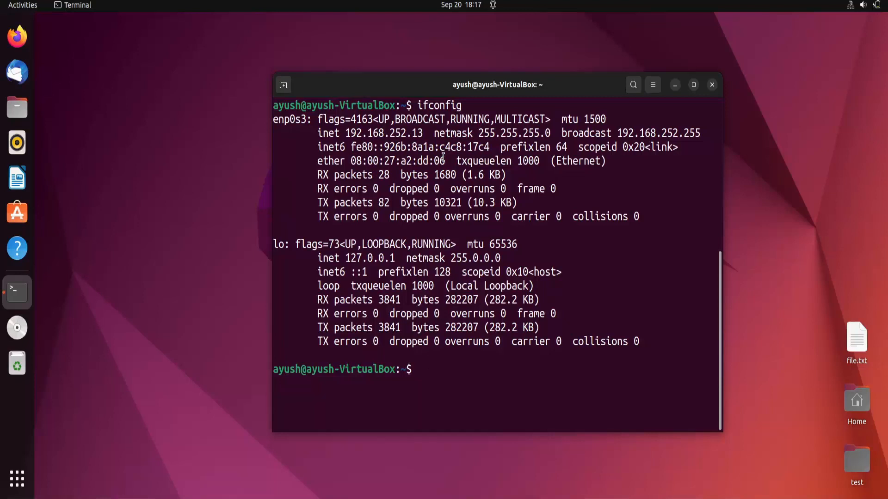
mouse_move(329, 235)
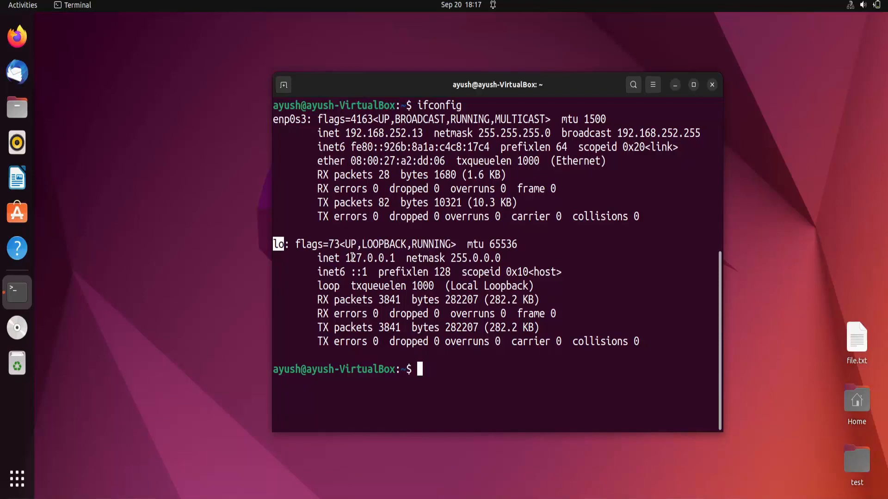
double_click(385, 134)
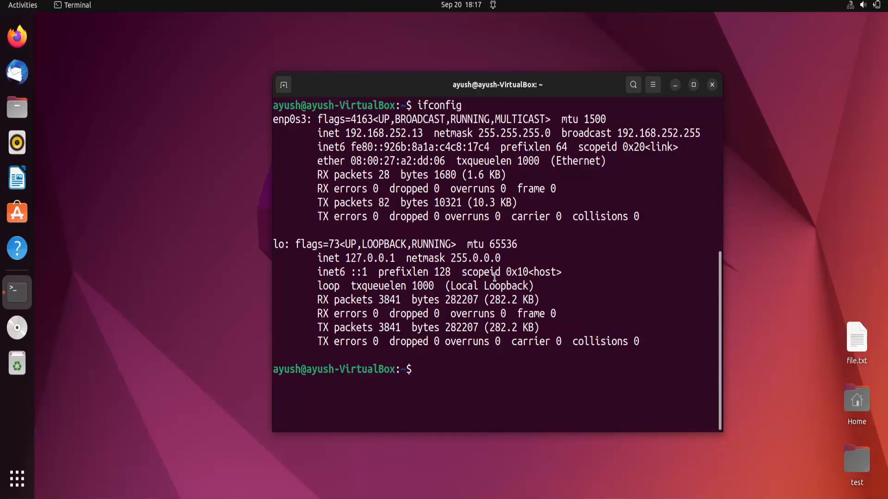
Step: Run ifconfig enp0s3 to show only that interface at 192.168.252.13, then clear the screen
type("ifconfig")
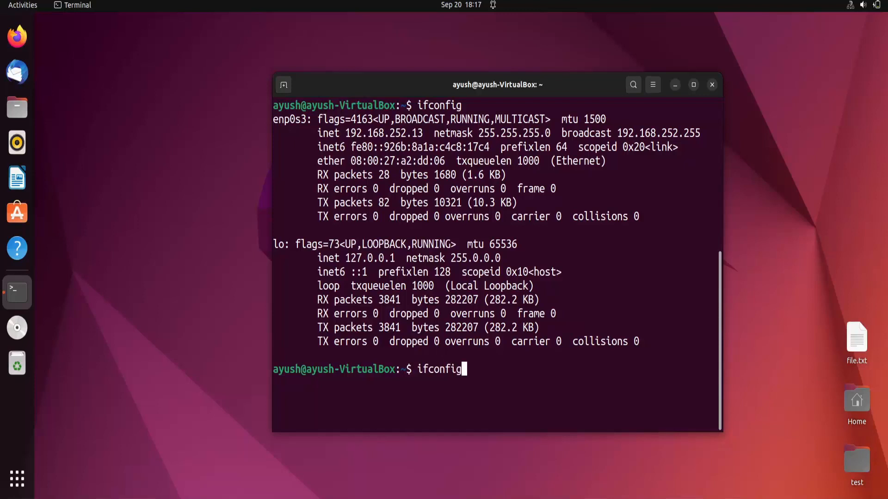
type("en")
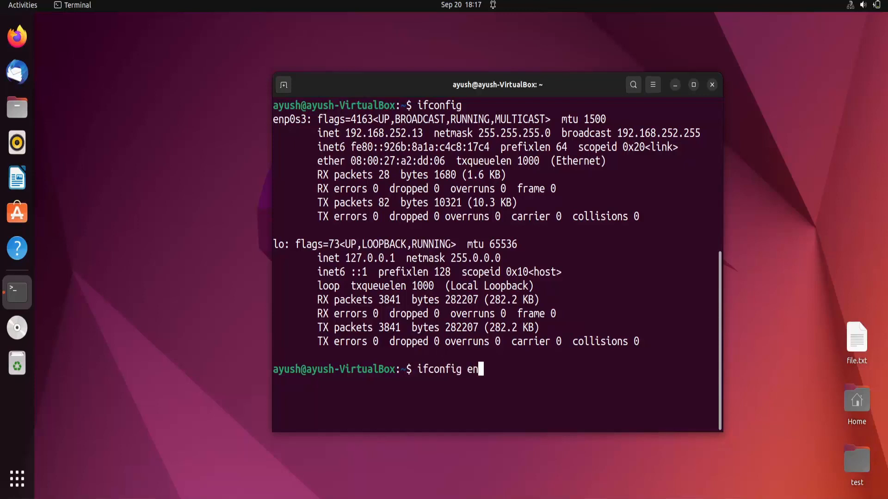
type("p0s3")
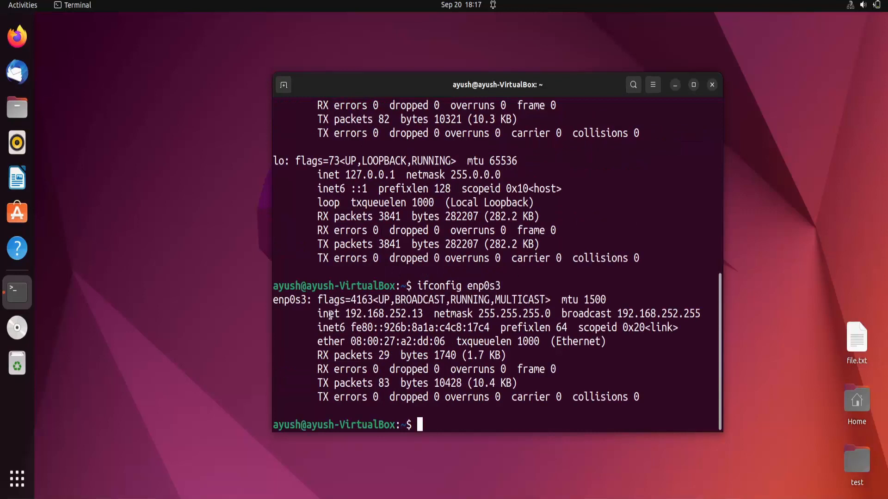
left_click_drag(321, 313, 427, 314)
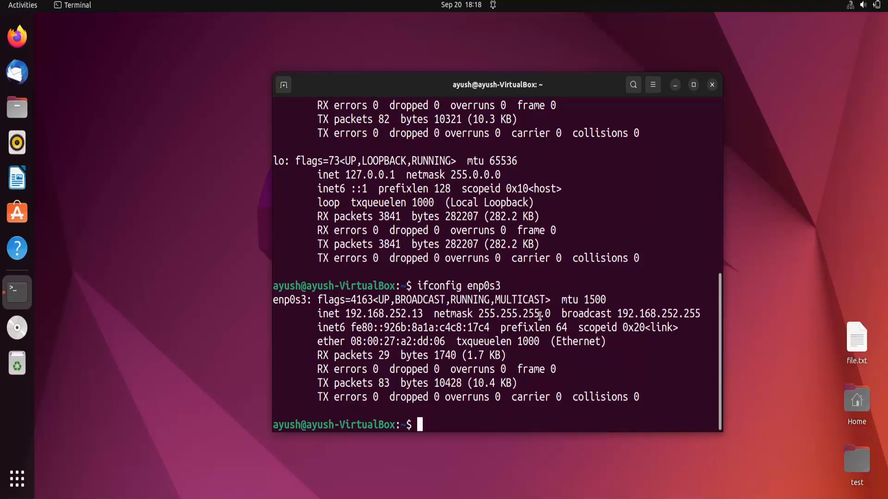
type("clear")
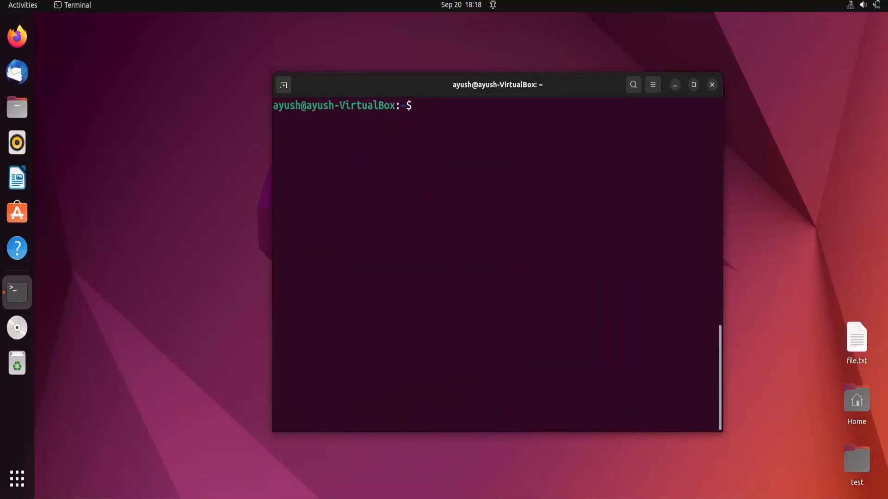
Step: Run ifconfig again and begin a new ifconfig command targeting enp0s3
type("ifcon")
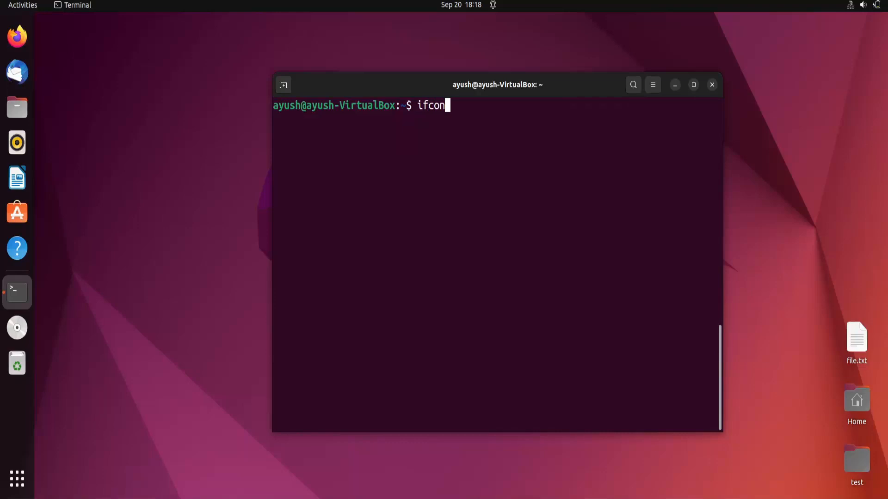
type("fig")
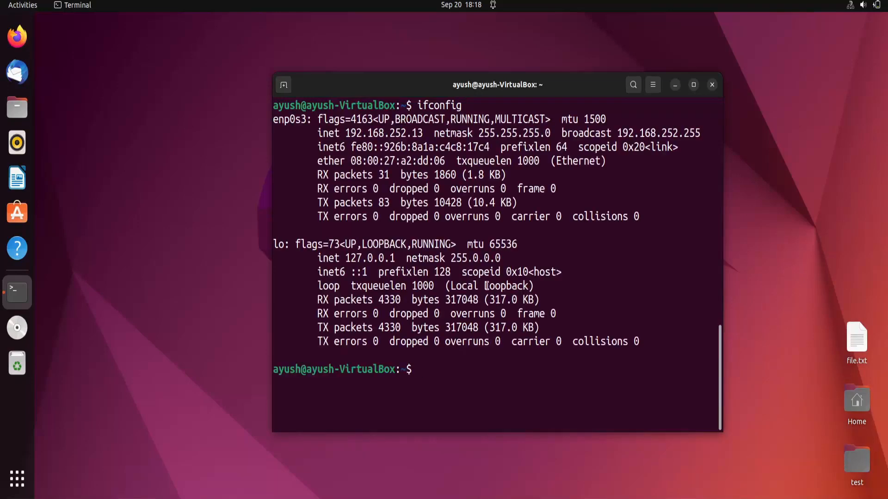
double_click(288, 120)
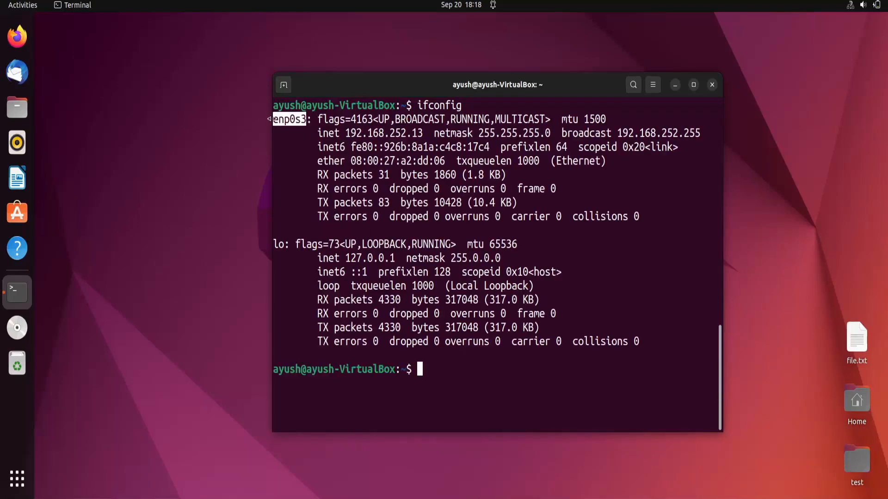
mouse_move(514, 272)
type("if")
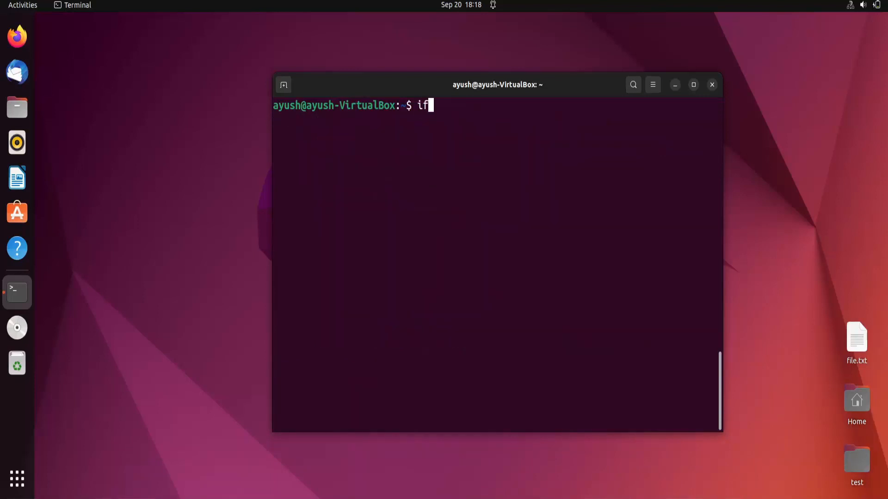
type("onfi")
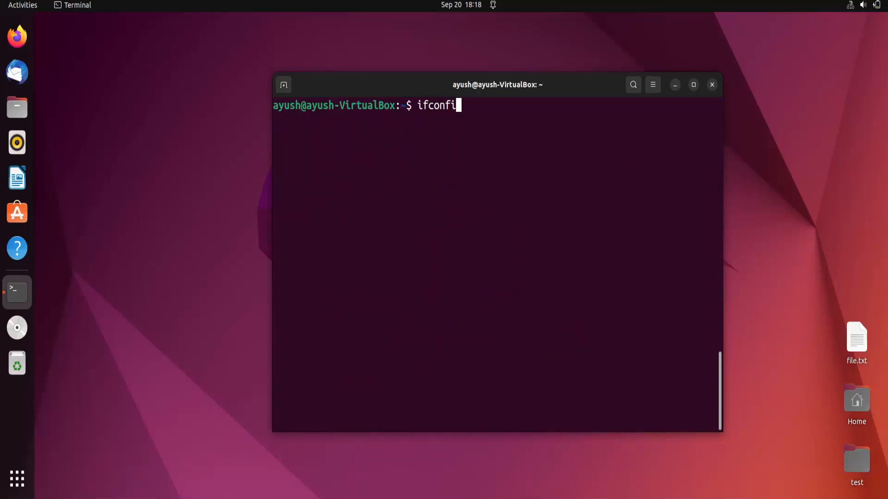
type("g")
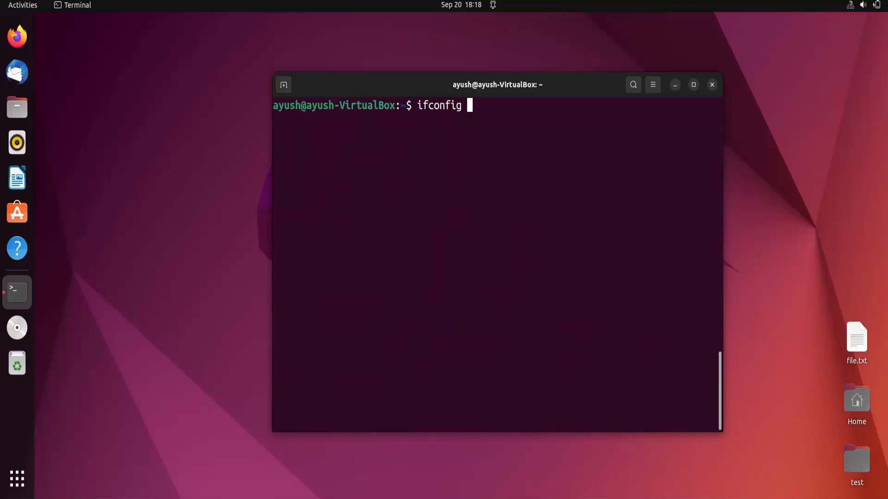
type("enp0s3")
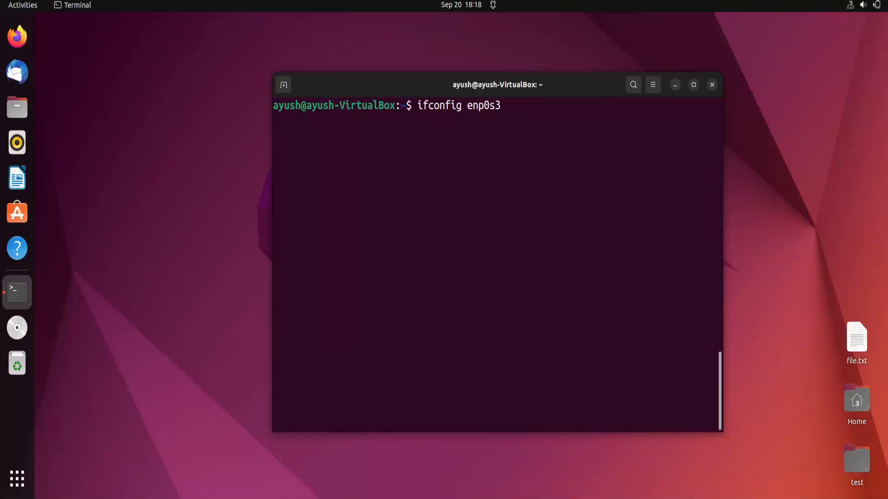
Step: Add the address 192.168.255.0 and netmask 255.255.255.0 to the command without running it
type("192.")
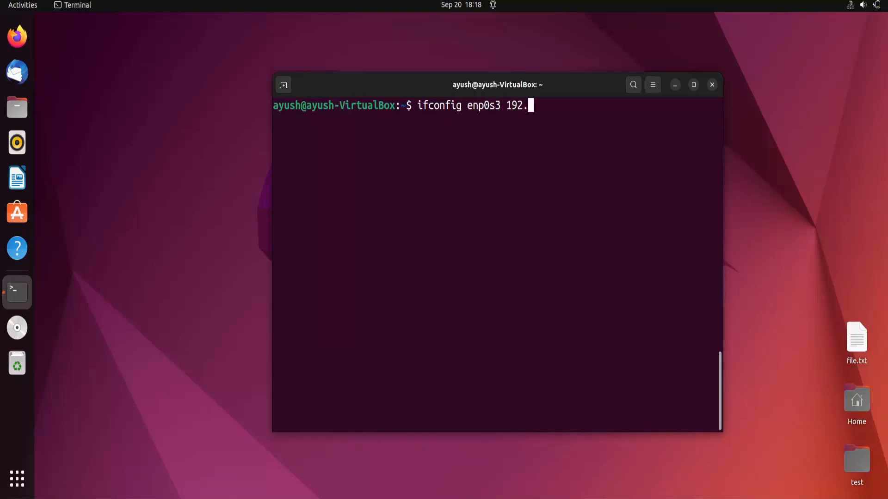
type("168.")
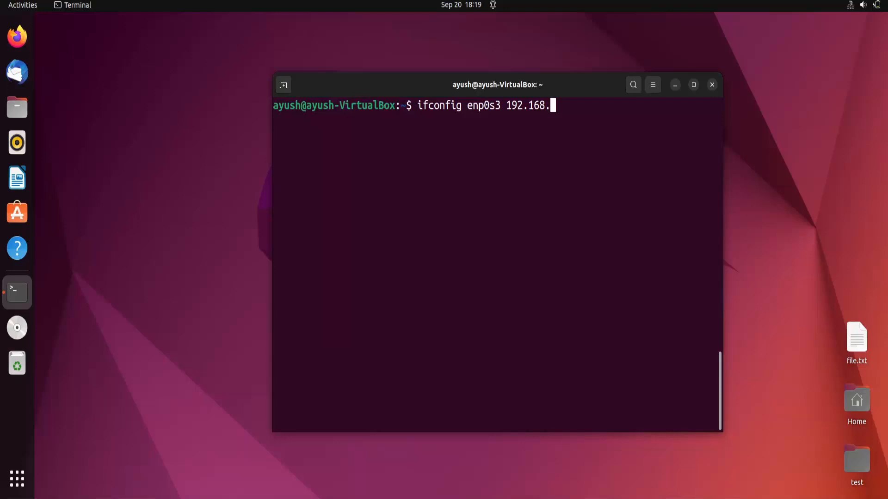
type("255.0")
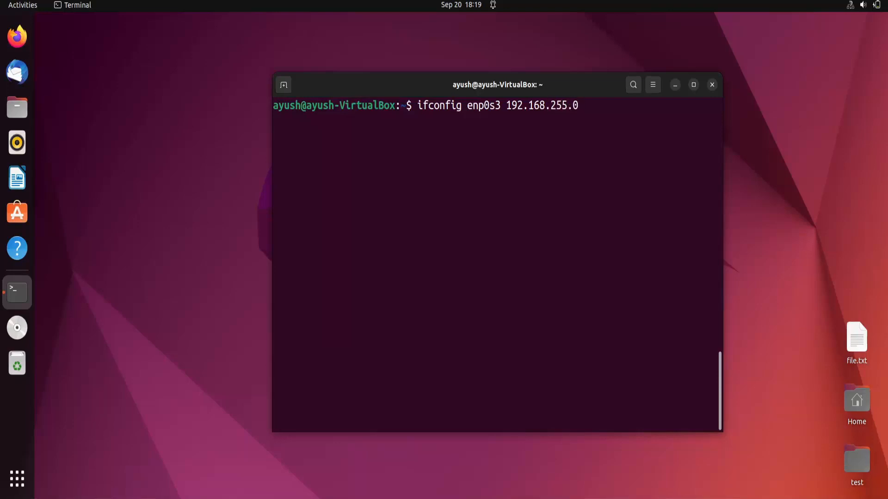
type("netmask")
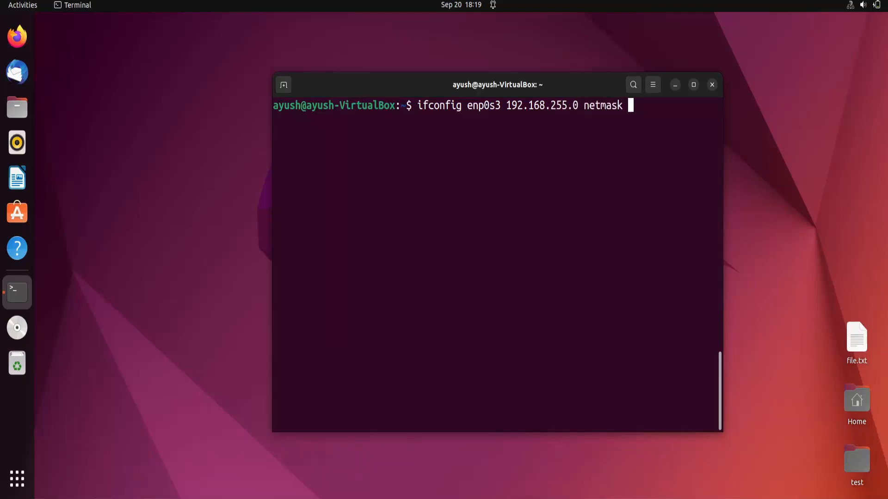
type("255.")
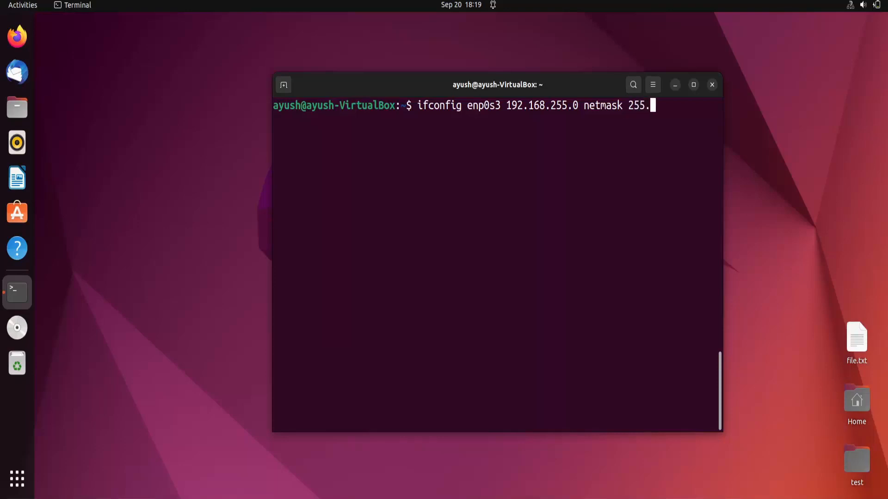
type("255.255")
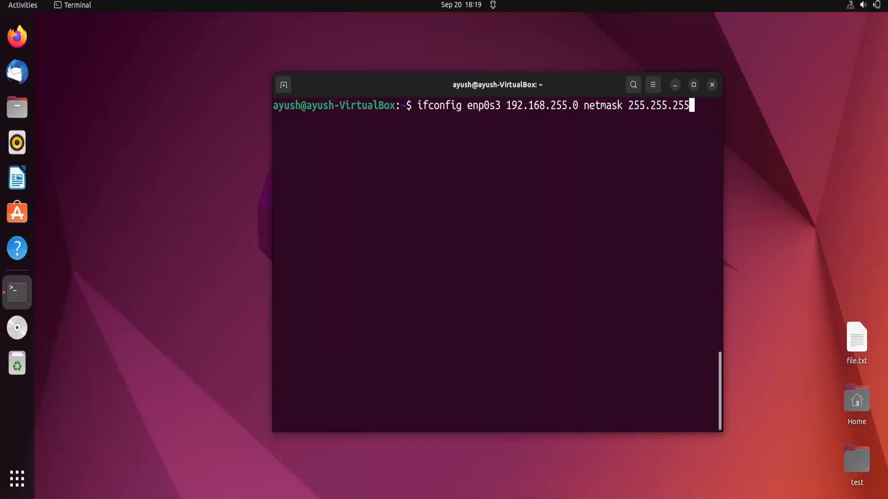
Step: Apply the address via sudo and verify enp0s3 now reports 192.168.255.0 netmask 255.255.255.0
type(".0")
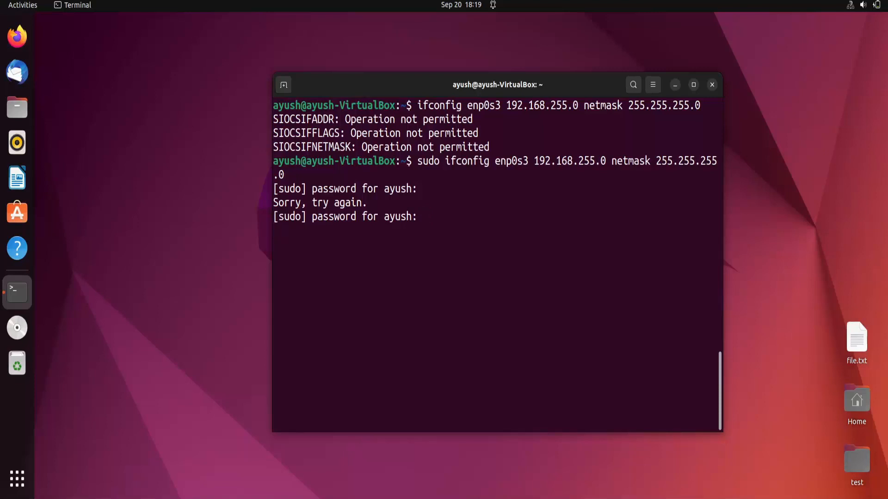
key("Return")
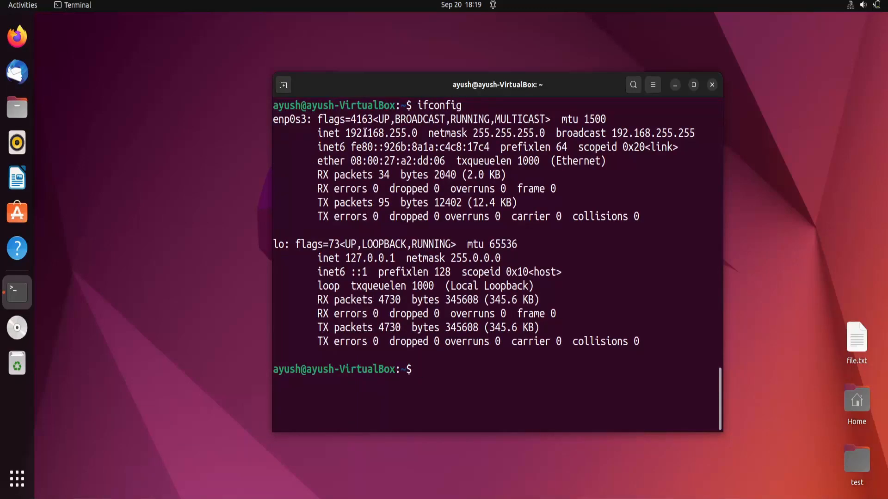
left_click_drag(345, 133, 566, 133)
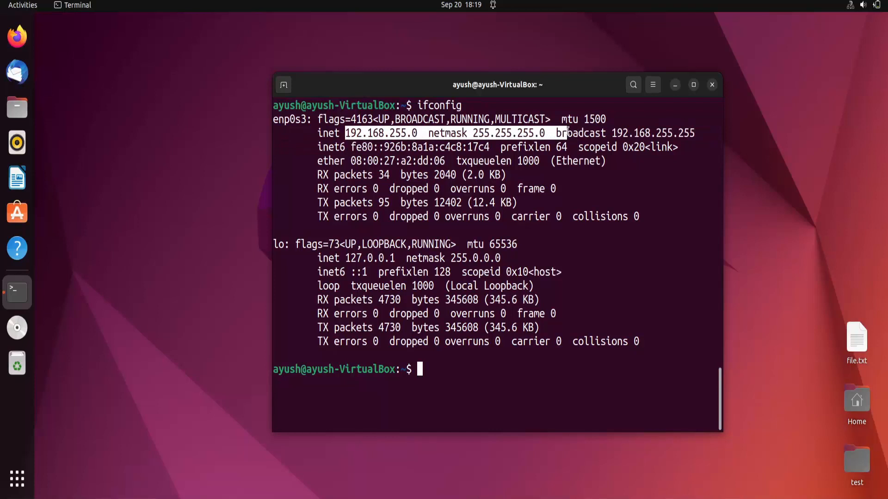